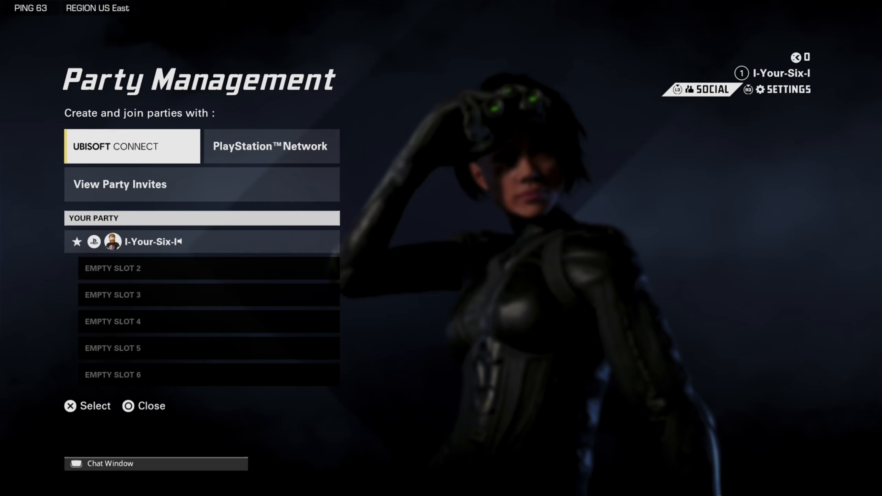
Step: Open the Ubisoft Connect Social panel showing two offline friends
{"action": "left_click", "coordinate": [709, 90]}
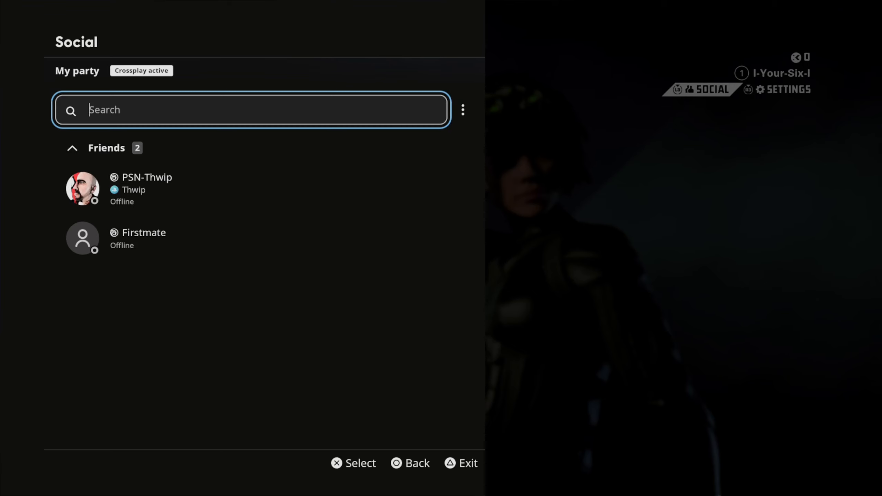
Step: Search players for 'Your' using the on-screen keyboard
{"action": "left_click", "coordinate": [251, 110]}
{"action": "type", "text": "Yo"}
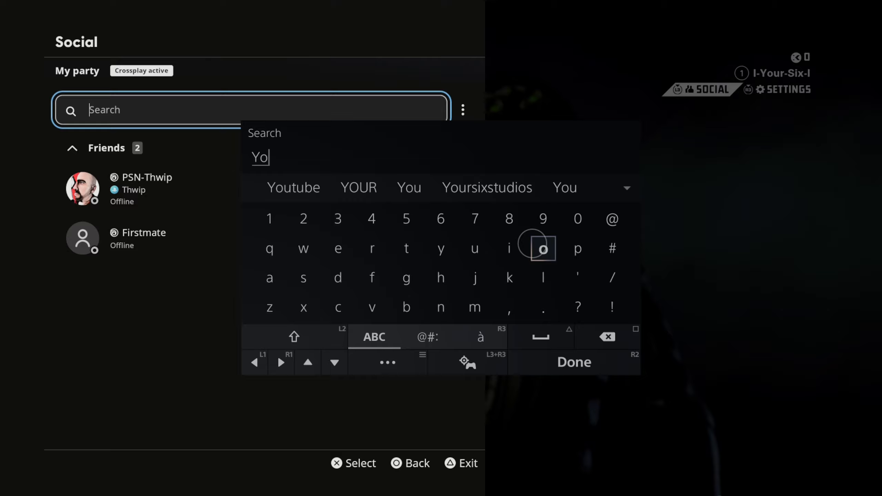
{"action": "left_click", "coordinate": [371, 248]}
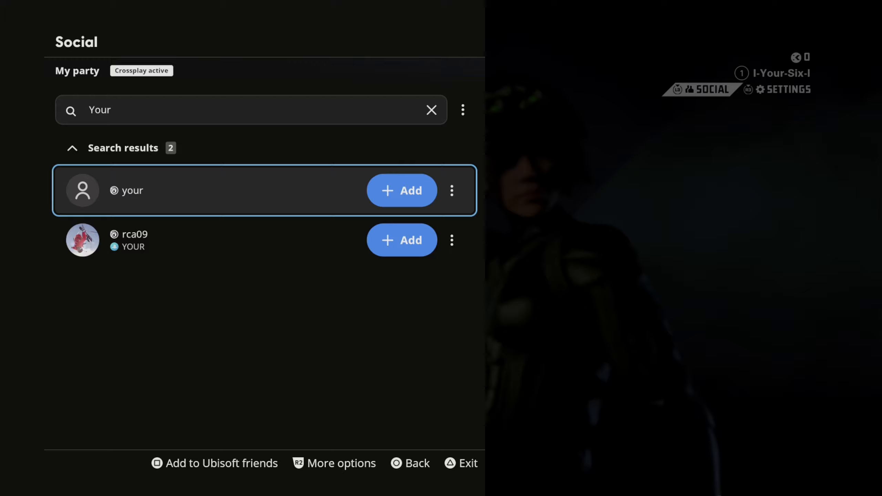
Step: Send a friend request to a search result and view the empty Game invites screen
{"action": "left_click", "coordinate": [452, 190]}
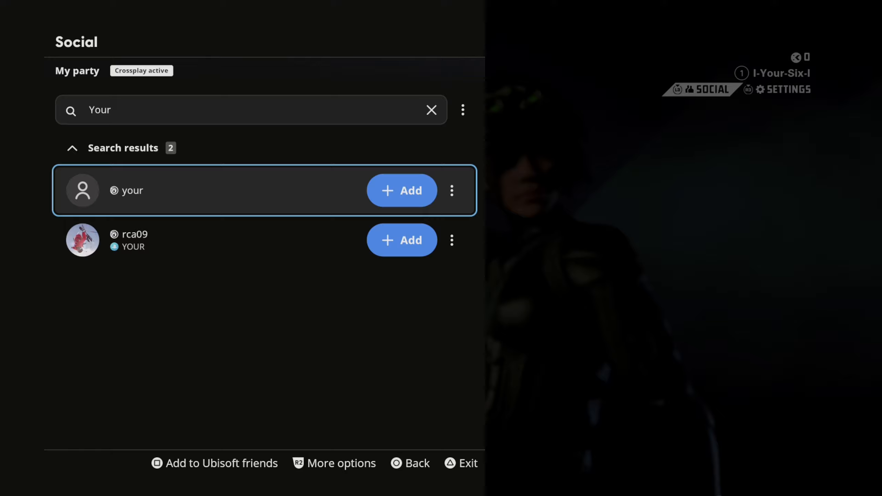
{"action": "left_click", "coordinate": [401, 190]}
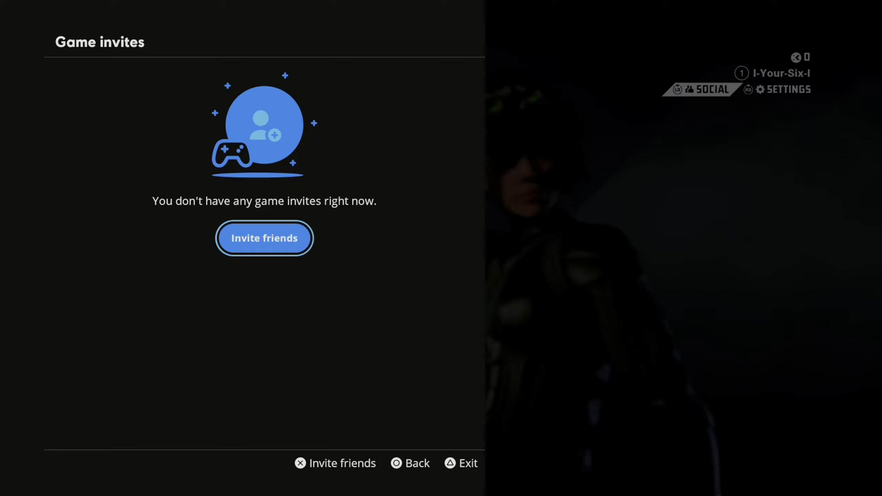
{"action": "left_click", "coordinate": [707, 89]}
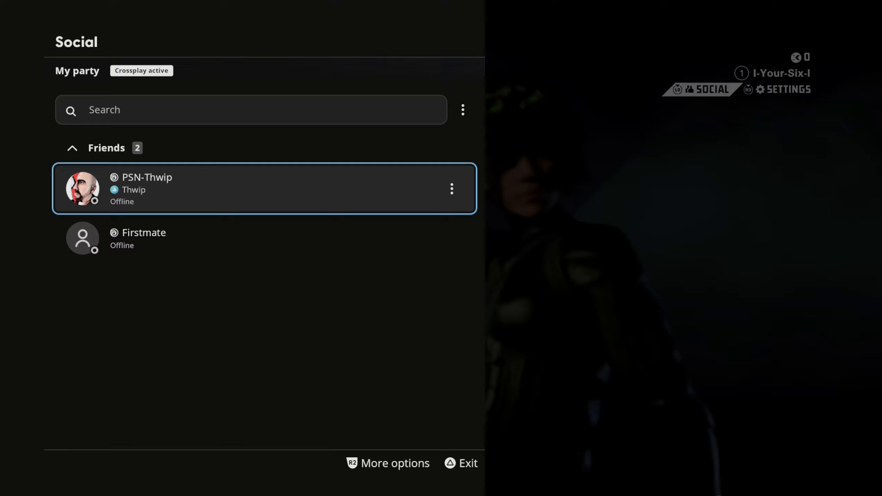
{"action": "left_click", "coordinate": [451, 238]}
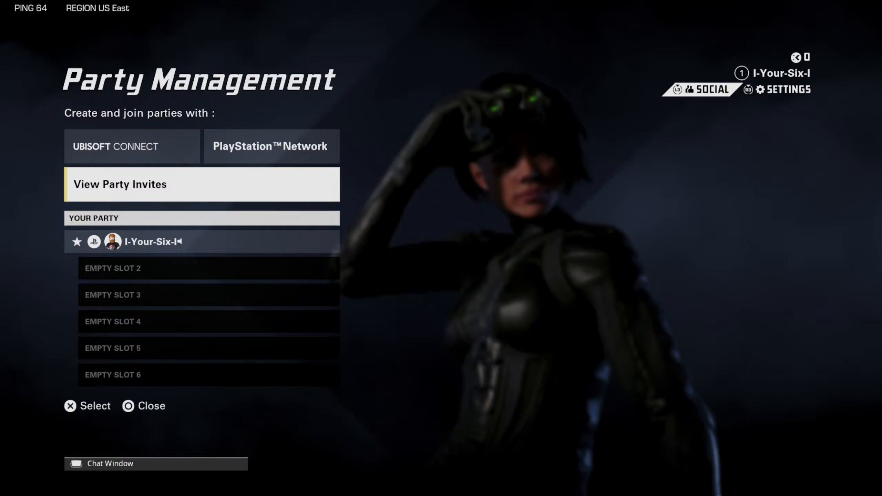
{"action": "left_click", "coordinate": [201, 184]}
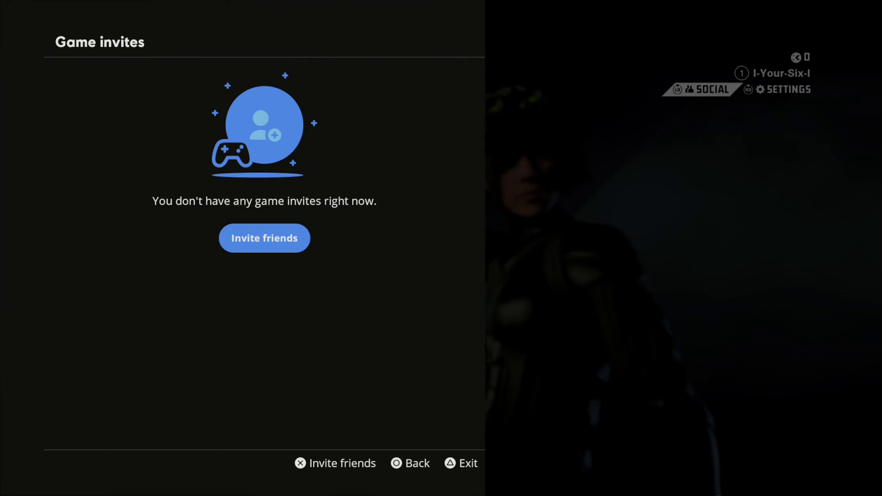